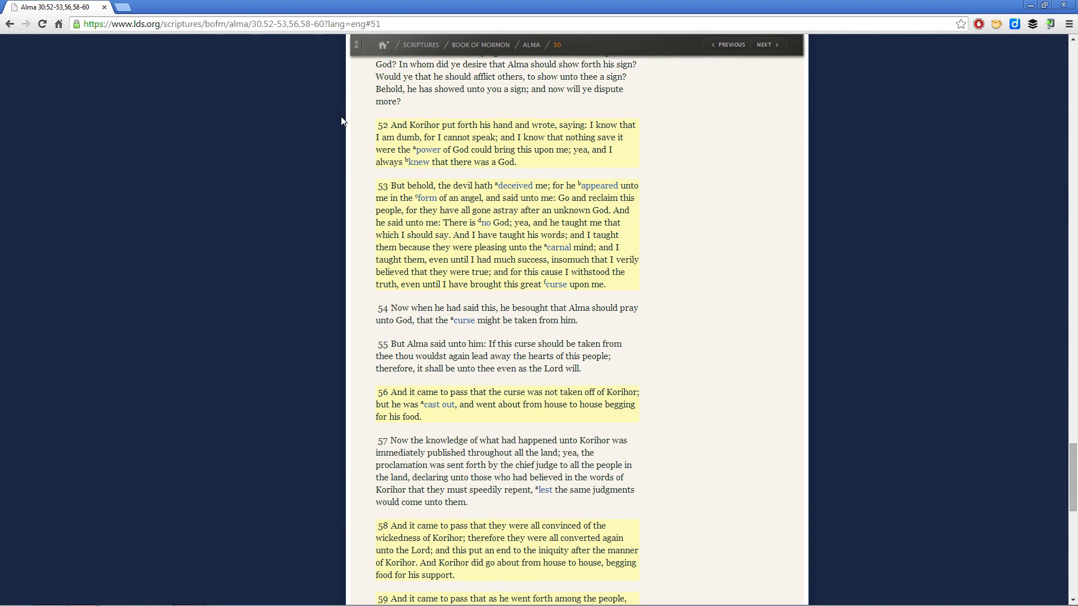
scroll("down", 3)
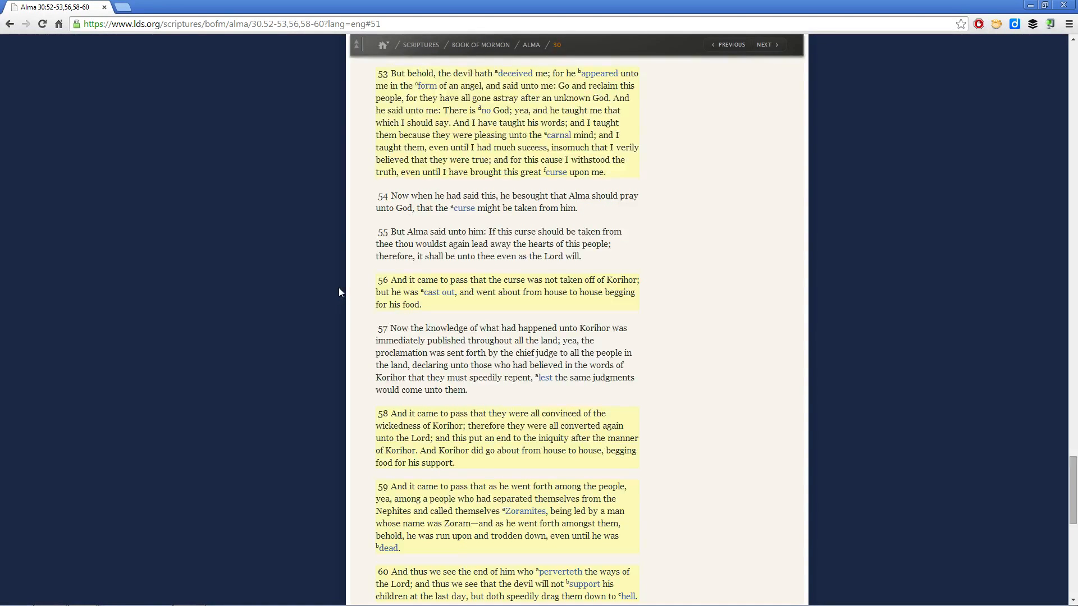
scroll("down", 3)
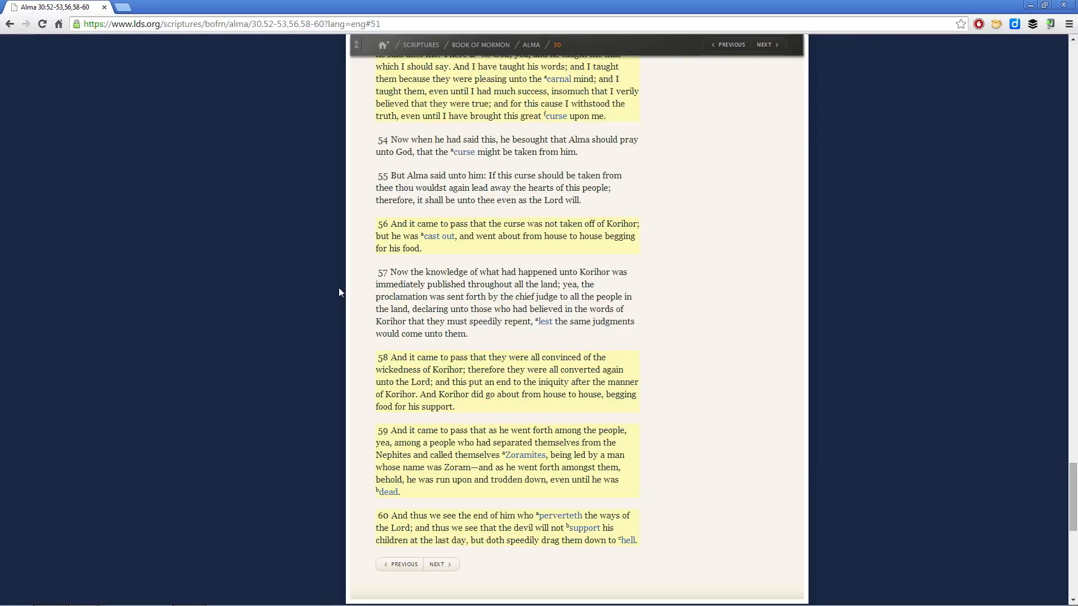
scroll("down", 3)
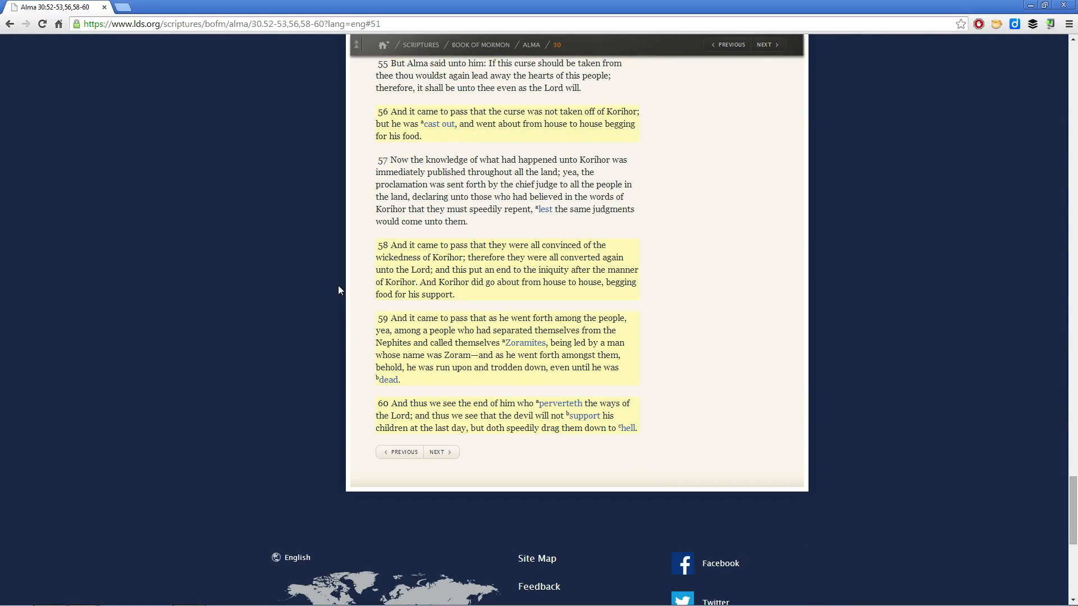